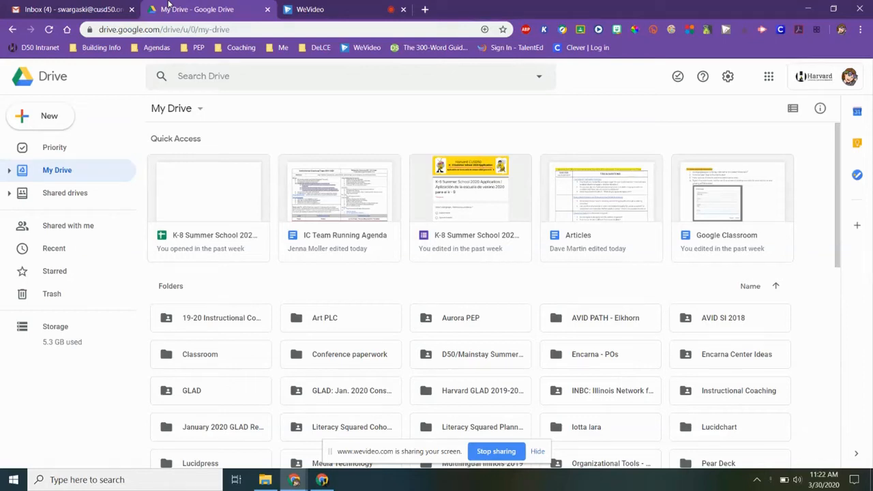
{"action": "mouse_move", "coordinate": [309, 9]}
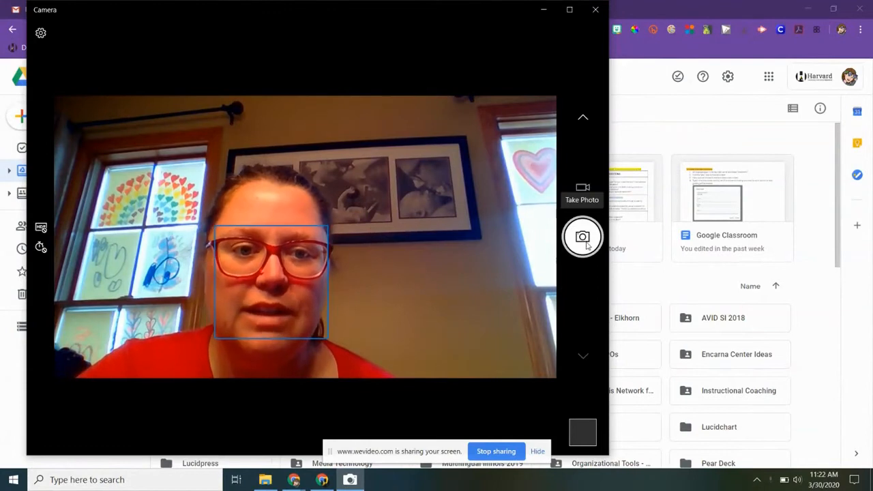
{"action": "mouse_move", "coordinate": [583, 186]}
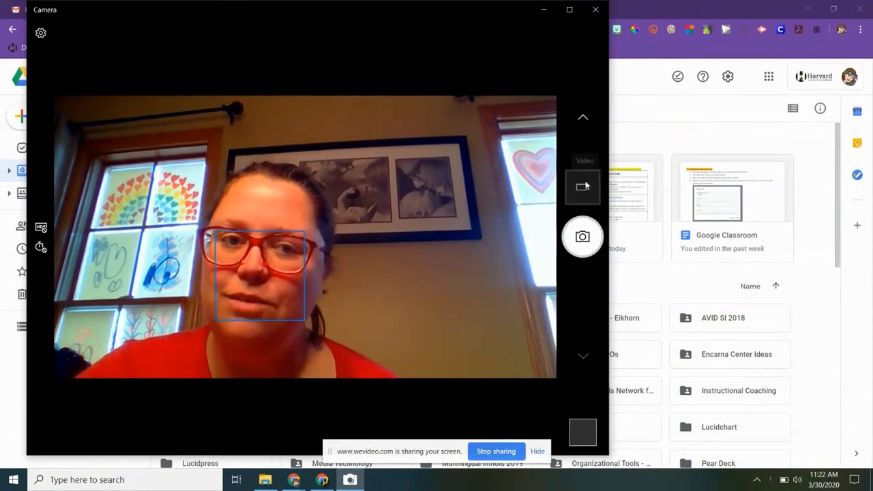
Step: Switch Windows Camera to video mode and record a short webcam clip, then stop
{"action": "left_click", "coordinate": [583, 186]}
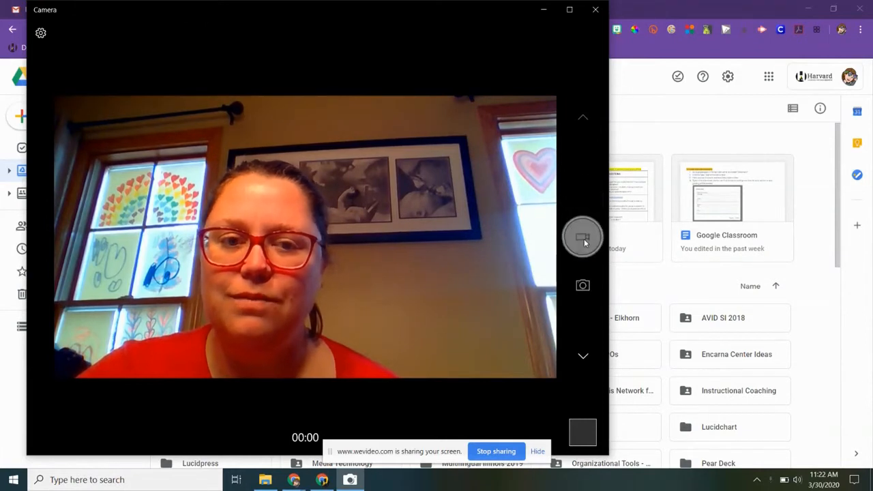
{"action": "left_click", "coordinate": [582, 237]}
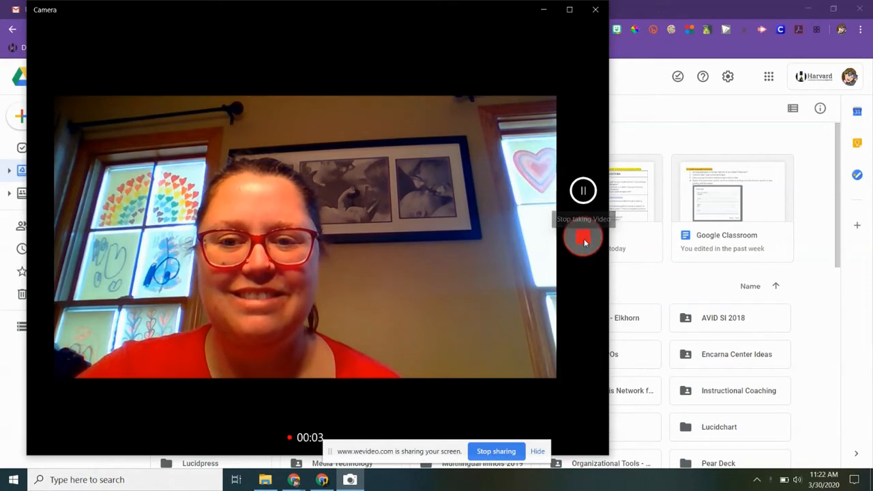
{"action": "left_click", "coordinate": [583, 237]}
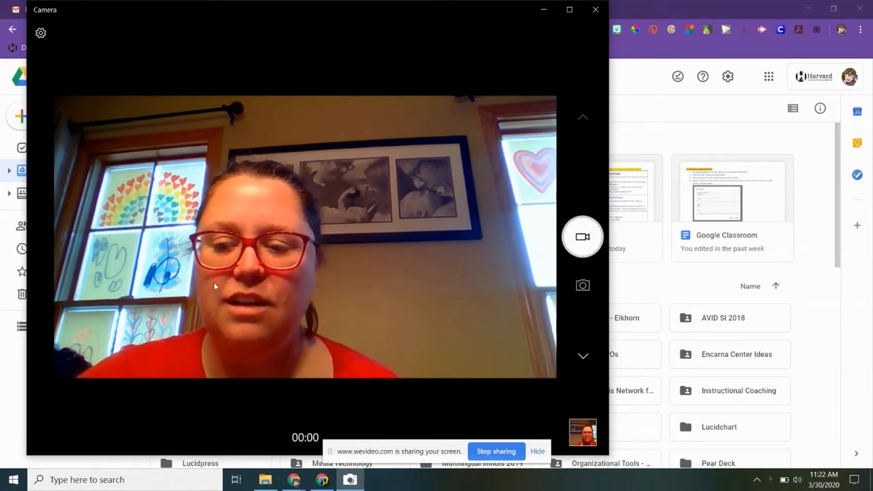
{"action": "mouse_move", "coordinate": [265, 480]}
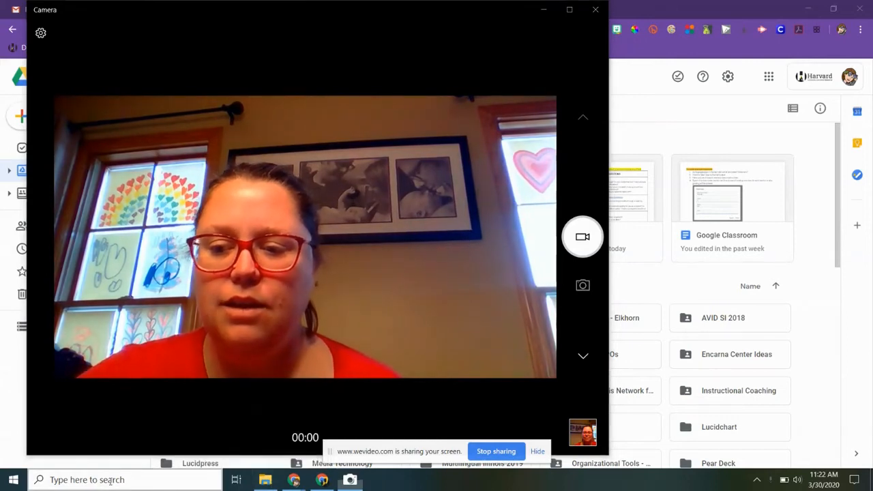
Step: Search 'files' from the taskbar to bring up File Explorer
{"action": "type", "text": "files"}
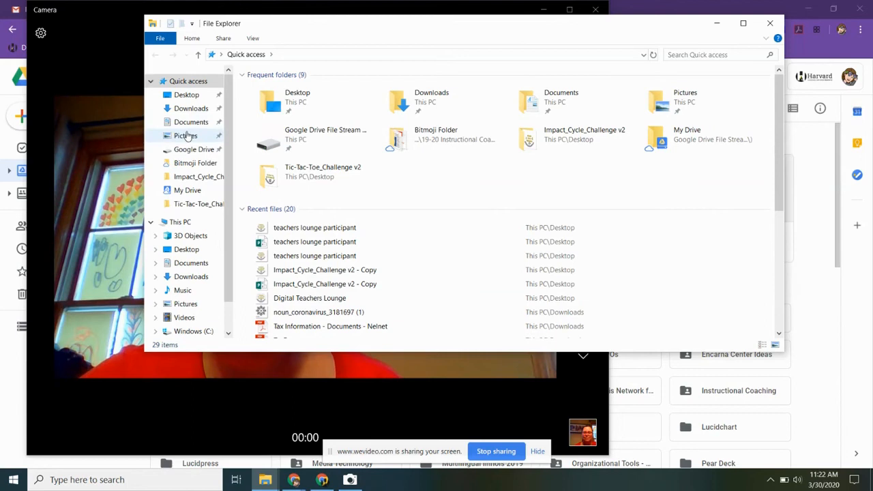
Step: Go to Pictures > Camera Roll and select the first recorded webcam video
{"action": "left_click", "coordinate": [185, 135]}
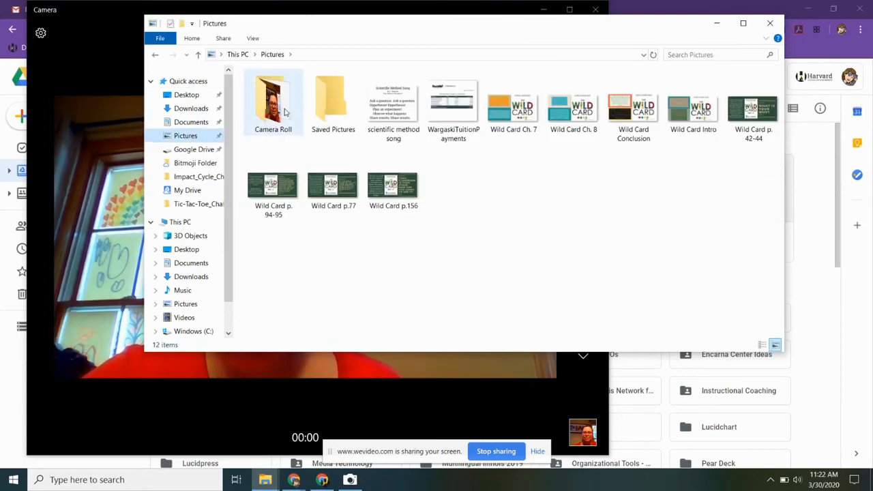
{"action": "double_click", "coordinate": [272, 102]}
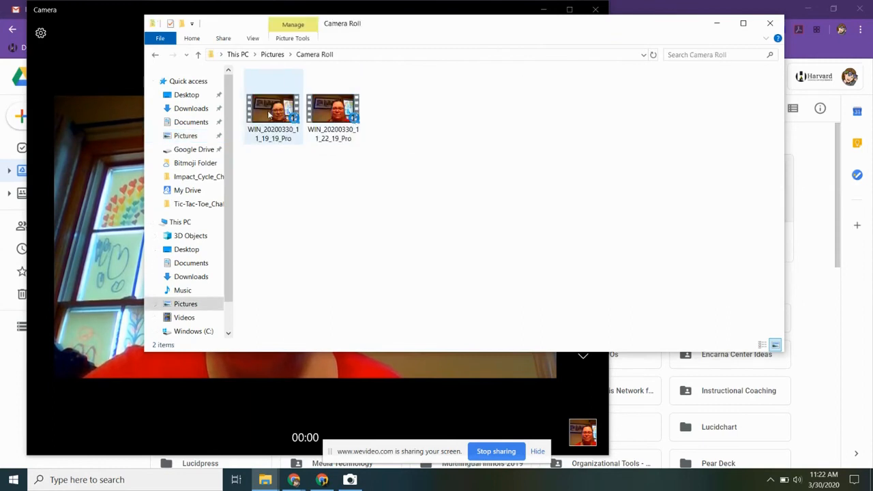
{"action": "left_click", "coordinate": [273, 109]}
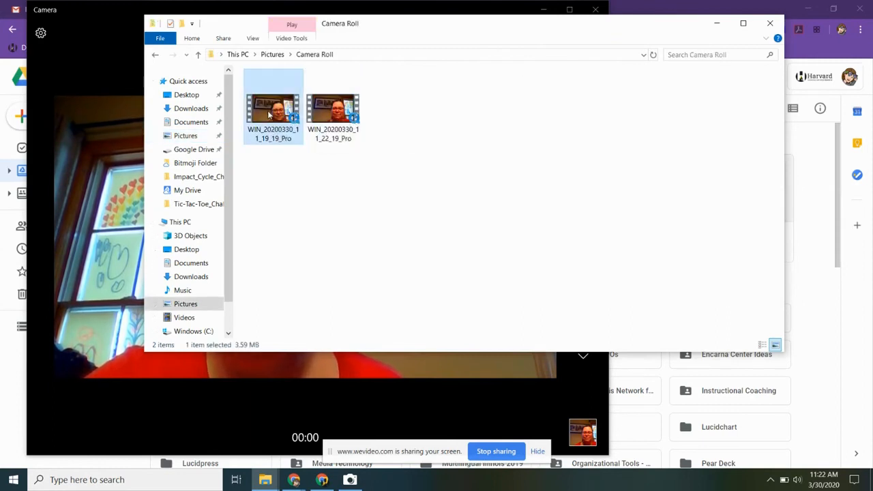